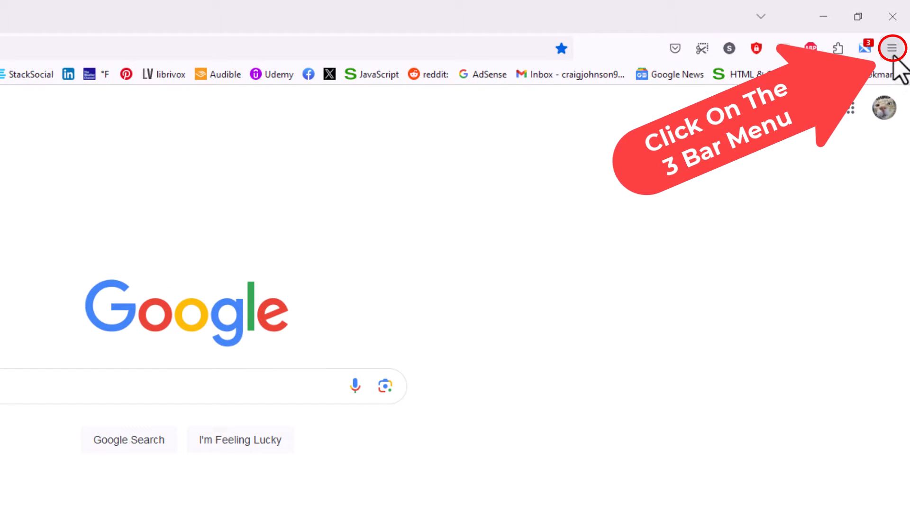
# Step: Reach the Add-ons Manager extensions page from Firefox's main menu
pyautogui.click(891, 48)
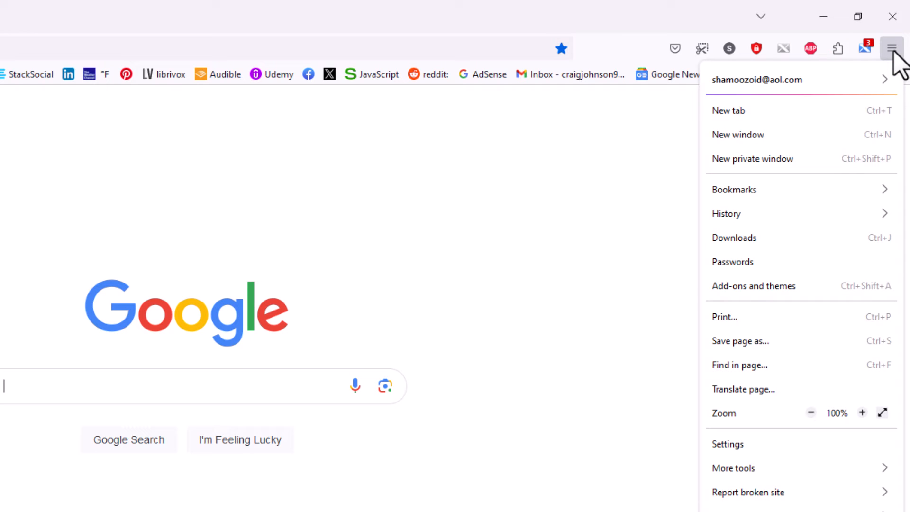
pyautogui.moveTo(752, 286)
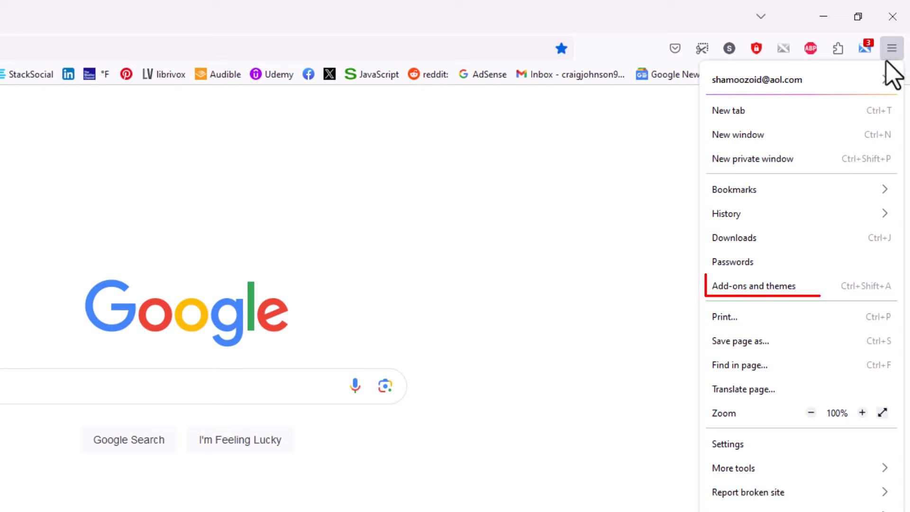
pyautogui.moveTo(801, 285)
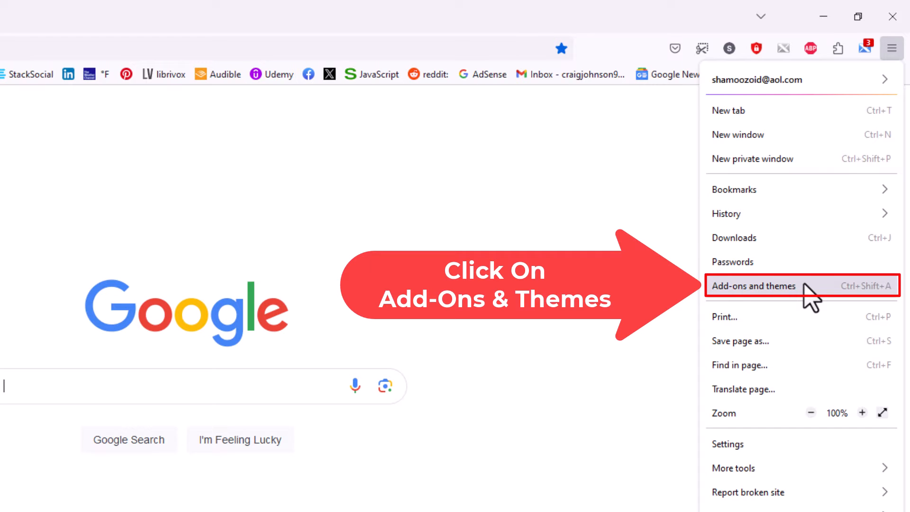
pyautogui.click(754, 285)
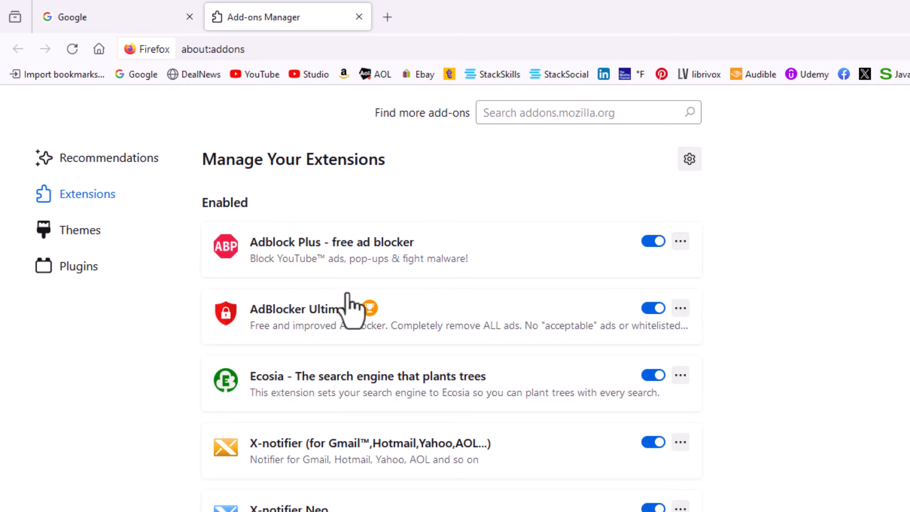
pyautogui.moveTo(352, 307)
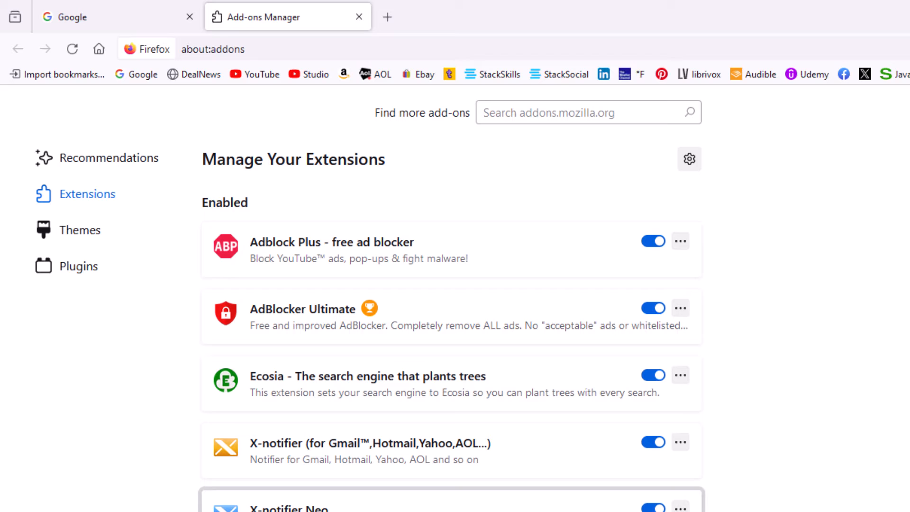
pyautogui.moveTo(493, 287)
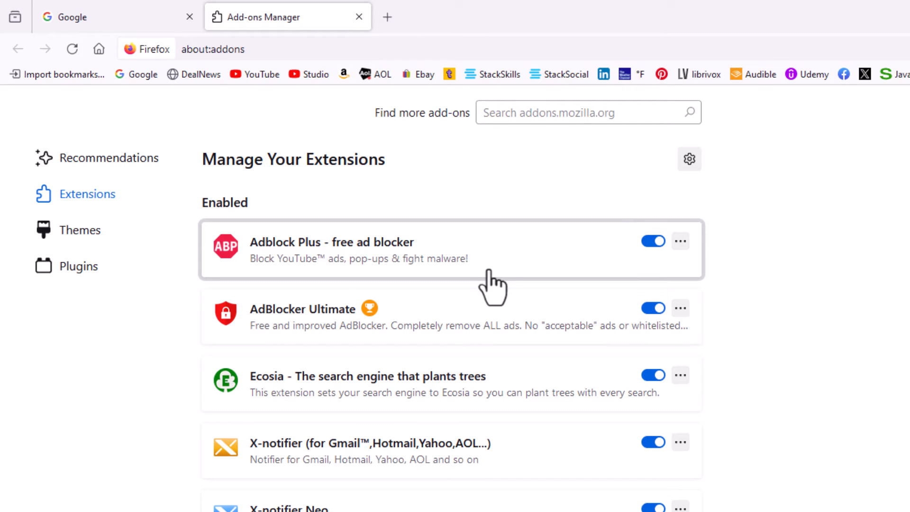
pyautogui.moveTo(510, 270)
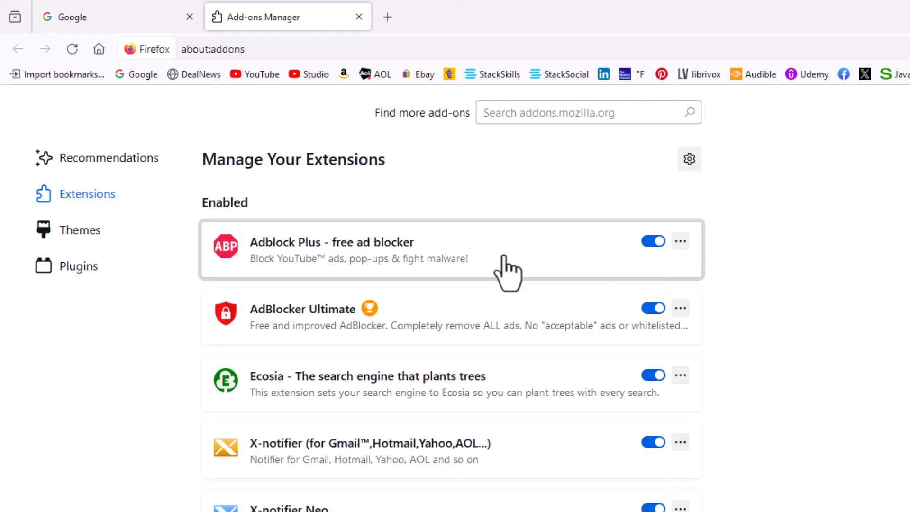
pyautogui.moveTo(661, 273)
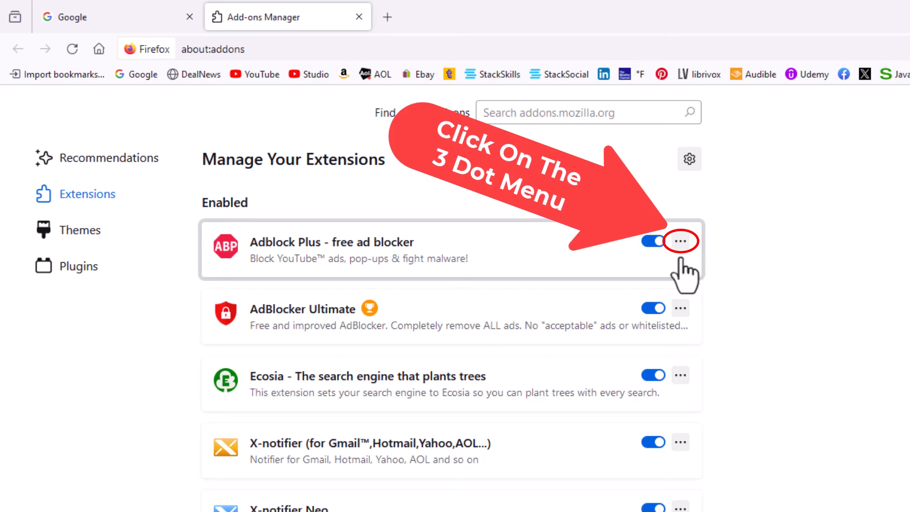
# Step: In Adblock Plus's Manage details, set Run in Private Windows to Allow
pyautogui.click(680, 241)
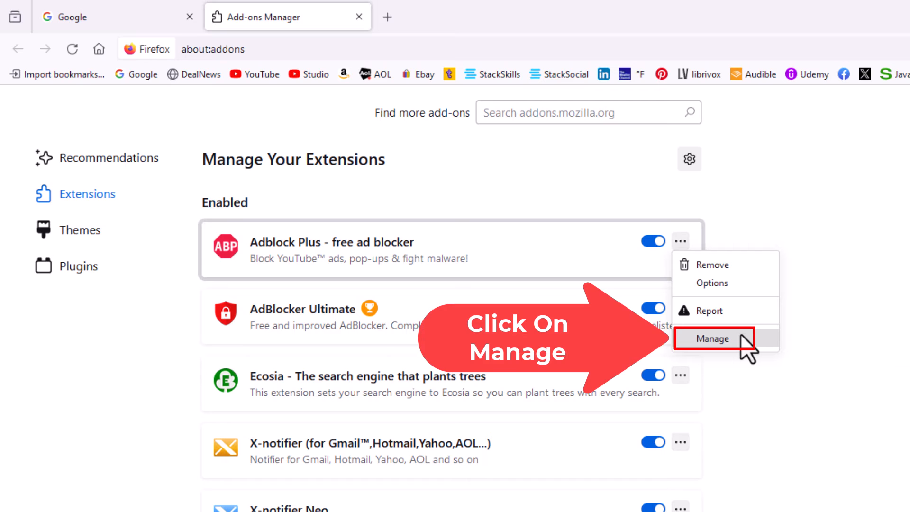
pyautogui.click(713, 338)
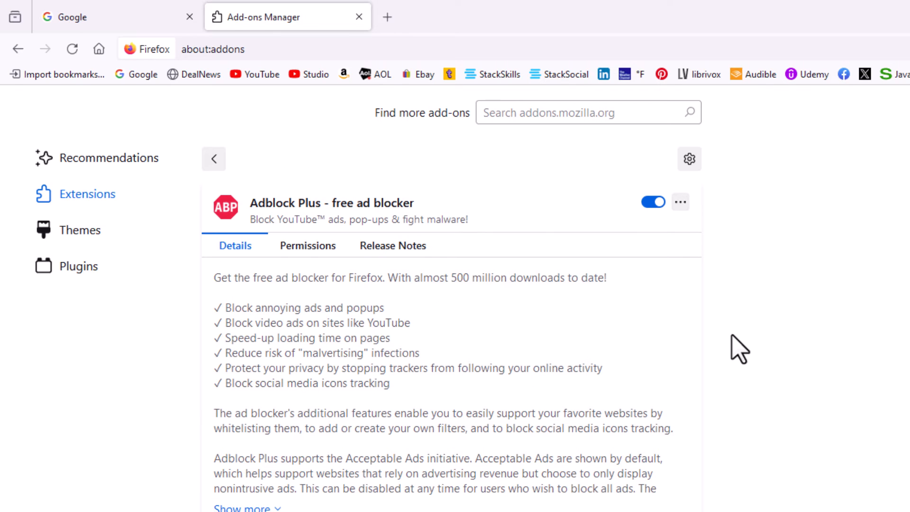
pyautogui.scroll(-3)
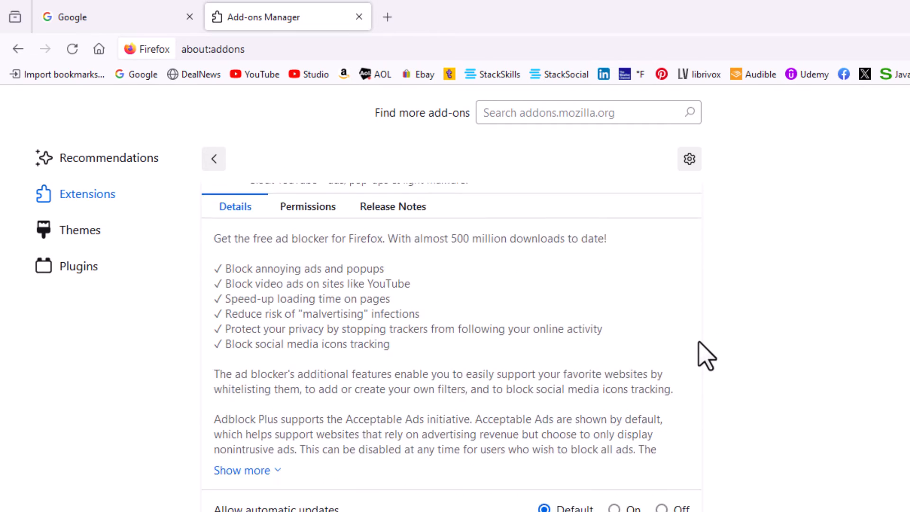
pyautogui.scroll(-3)
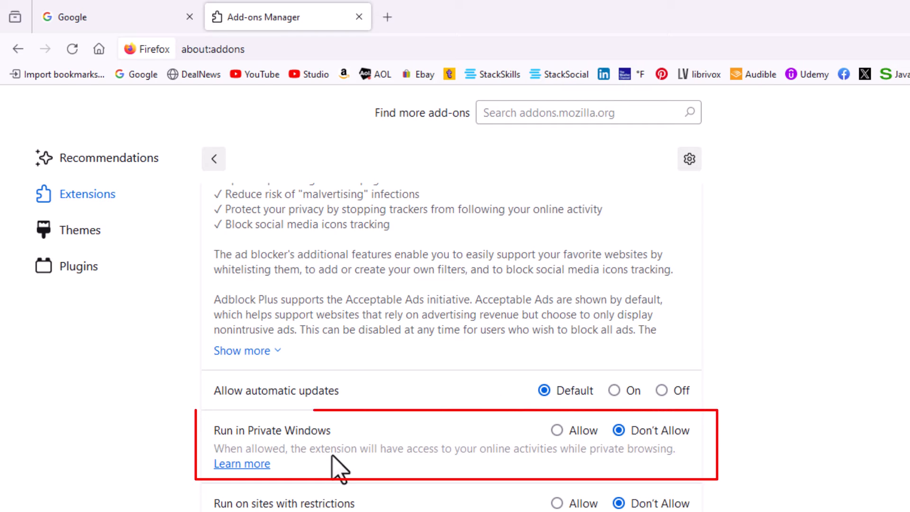
pyautogui.moveTo(632, 484)
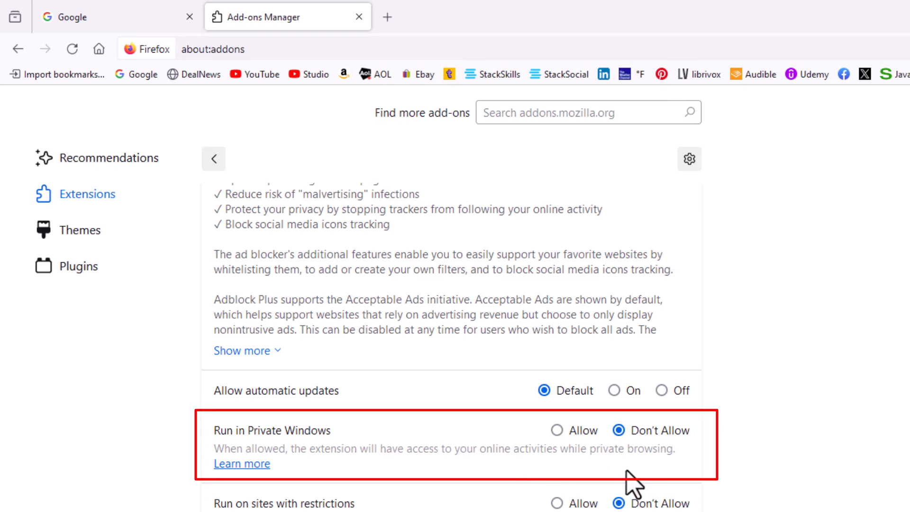
pyautogui.moveTo(643, 458)
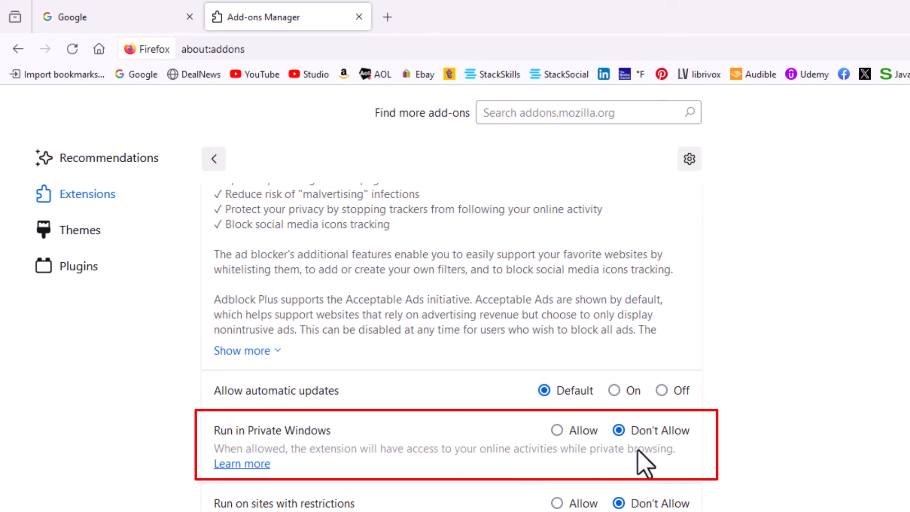
pyautogui.moveTo(557, 430)
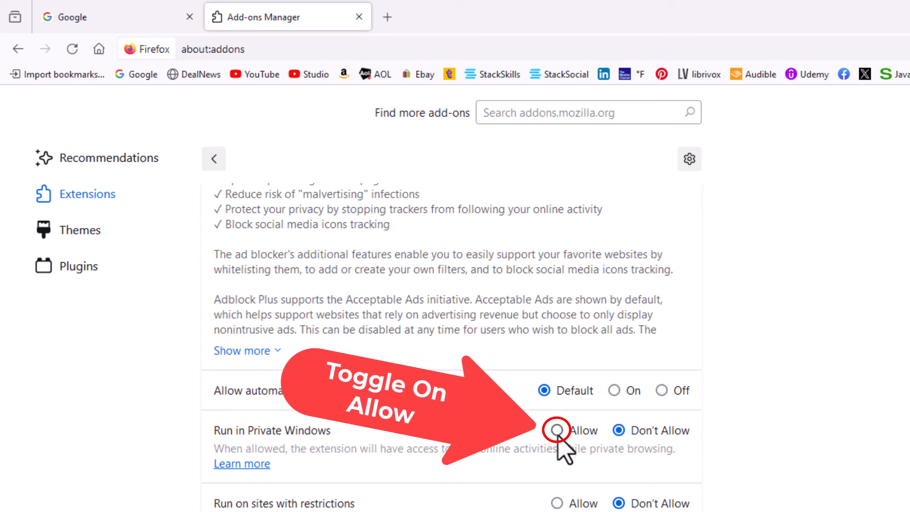
pyautogui.click(556, 431)
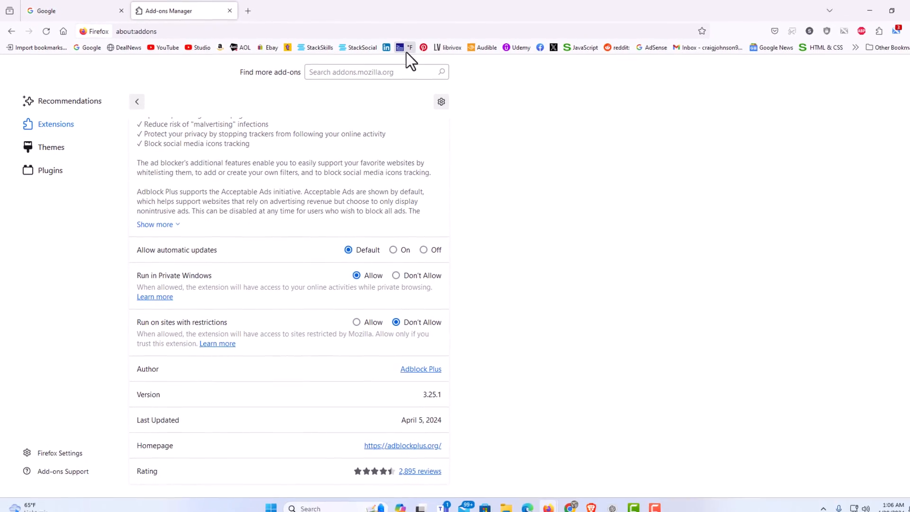
# Step: Launch the toolbar weather bookmark in a new private window to confirm Adblock Plus is active
pyautogui.rightClick(409, 47)
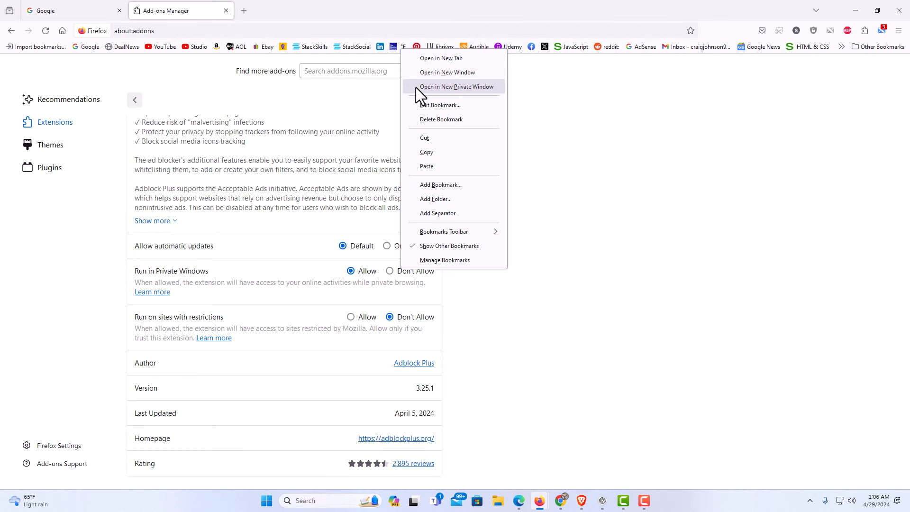
pyautogui.click(457, 86)
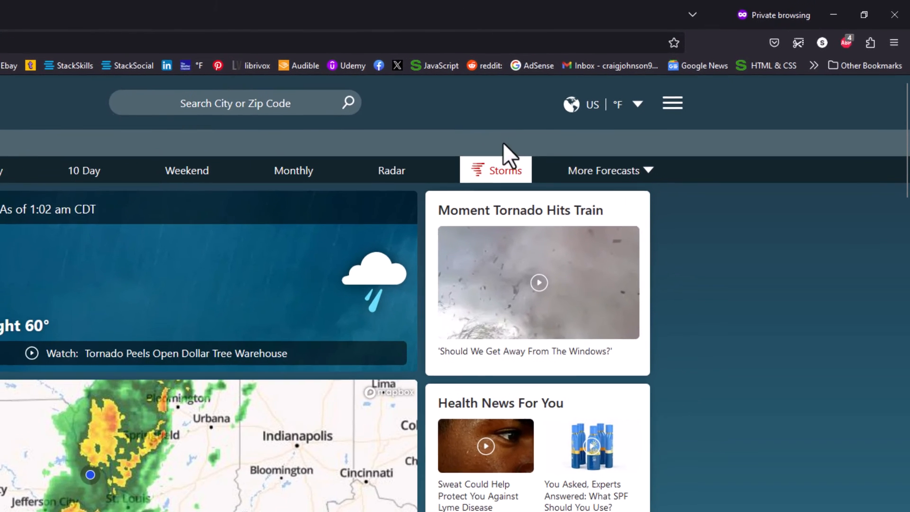